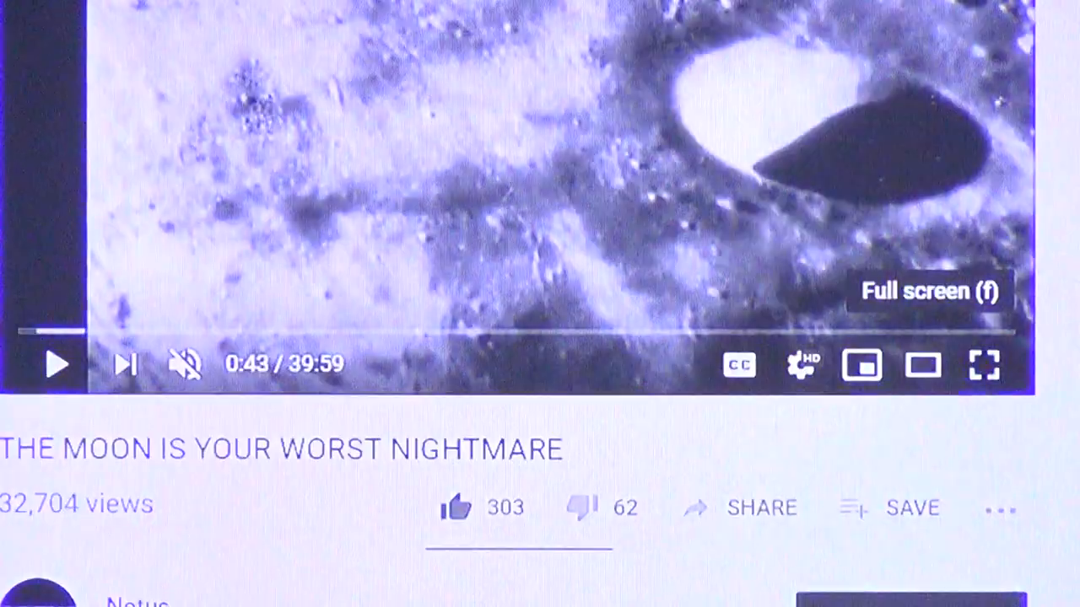
# - Seek 'The Moon Is Your Worst Nightmare' to about 24:35, the grainy lunar texture close-up
pyautogui.click(982, 364)
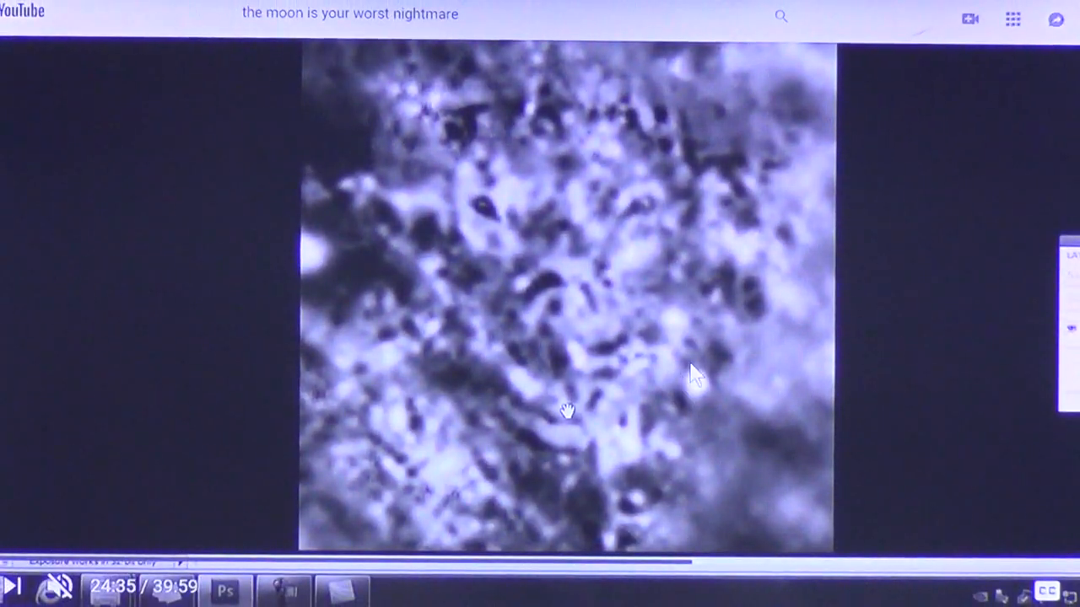
pyautogui.moveTo(709, 445)
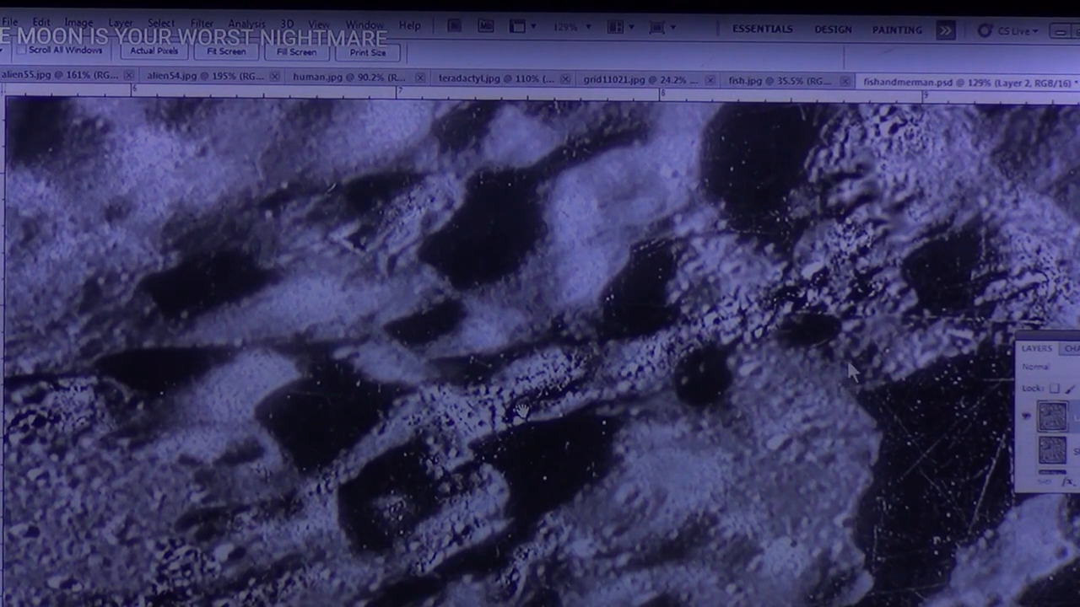
pyautogui.moveTo(590, 426)
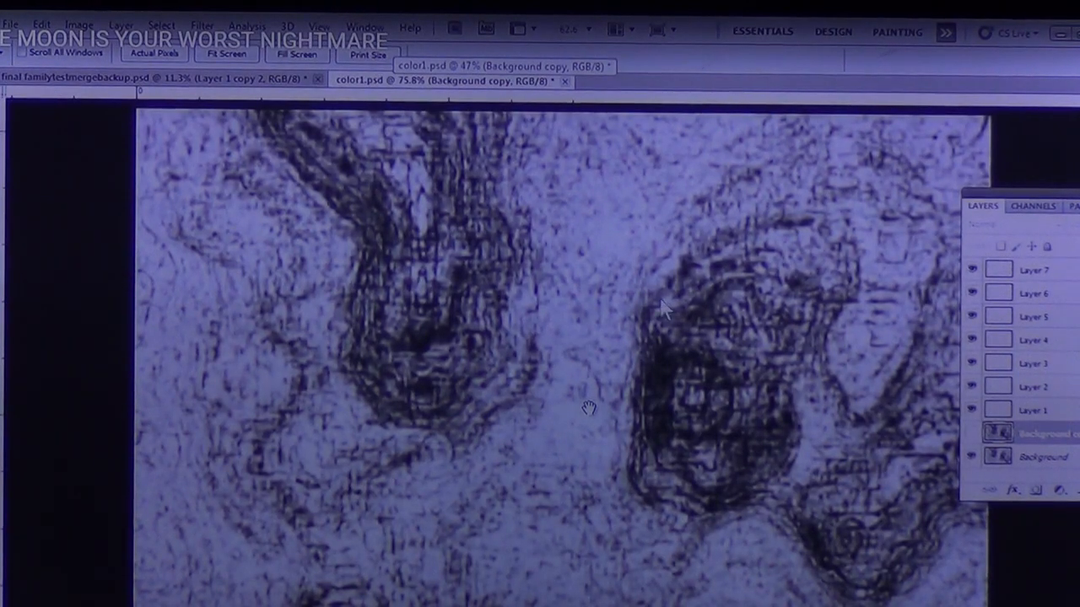
pyautogui.moveTo(384, 317)
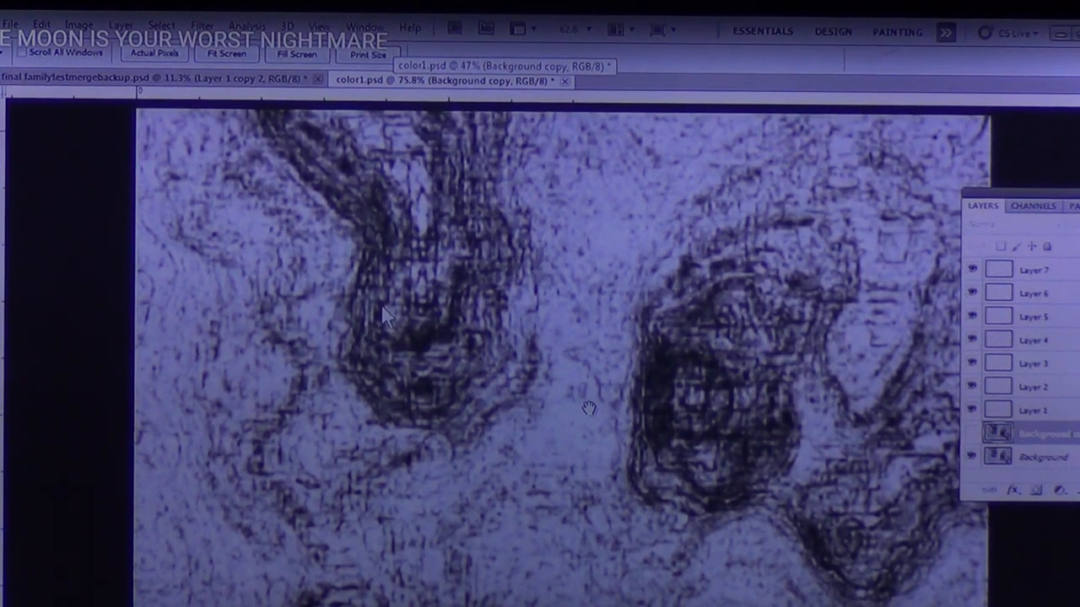
pyautogui.moveTo(362, 243)
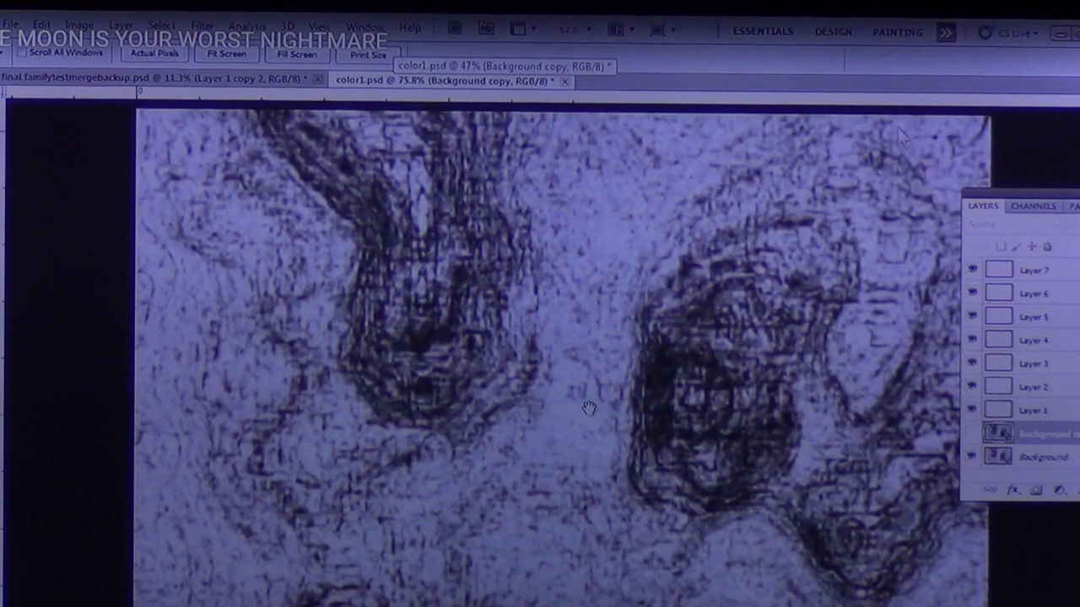
pyautogui.moveTo(728, 284)
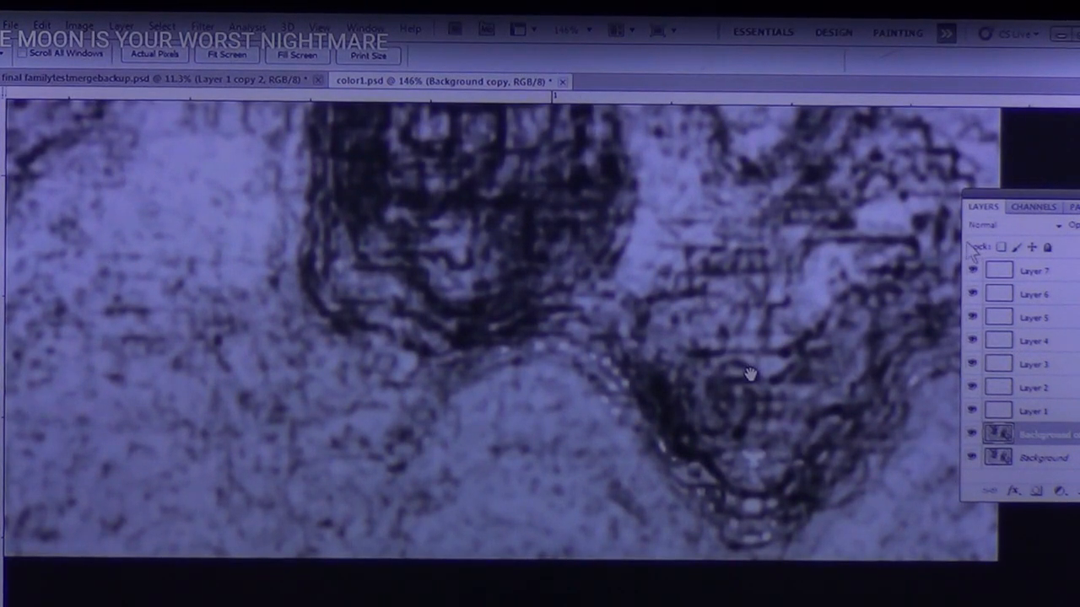
pyautogui.moveTo(801, 442)
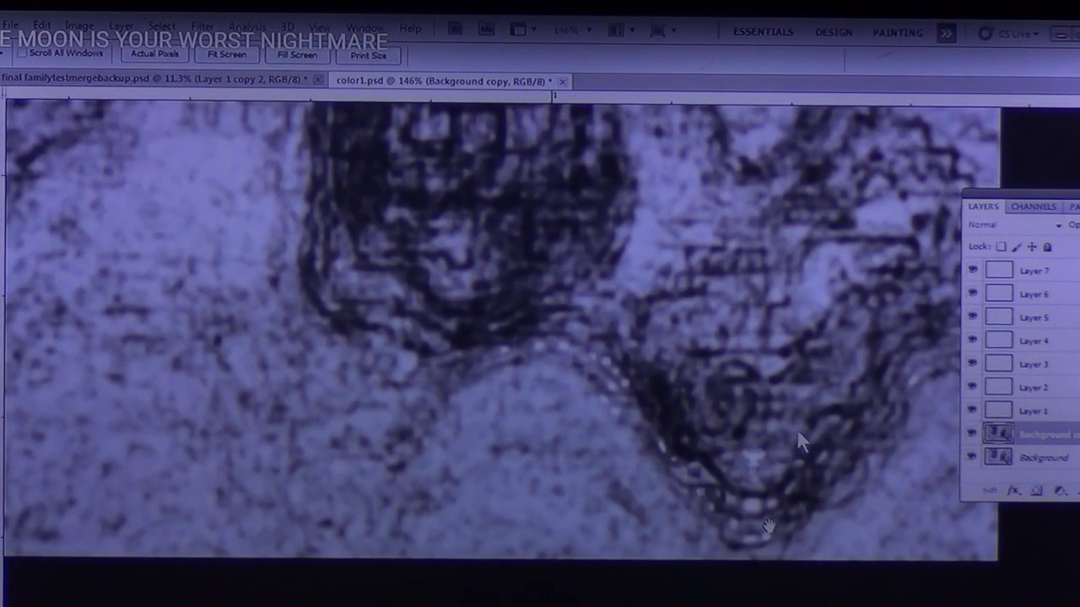
pyautogui.moveTo(840, 548)
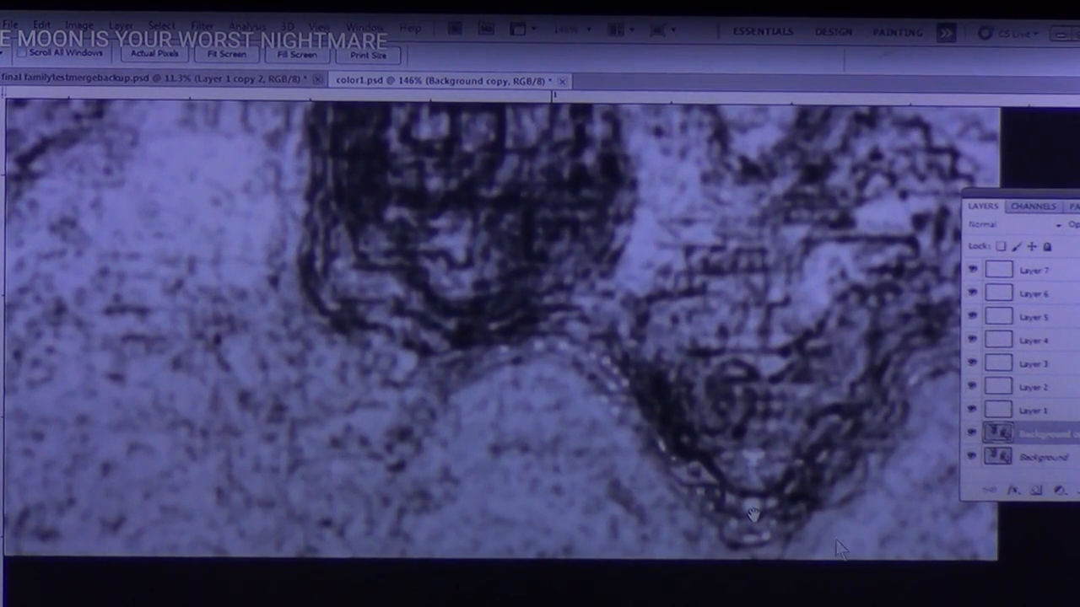